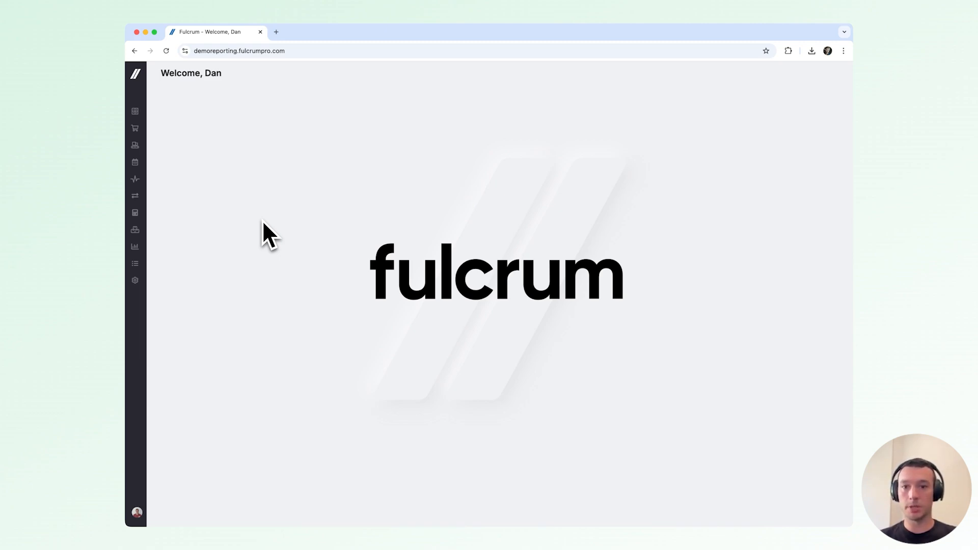
pyautogui.moveTo(218, 256)
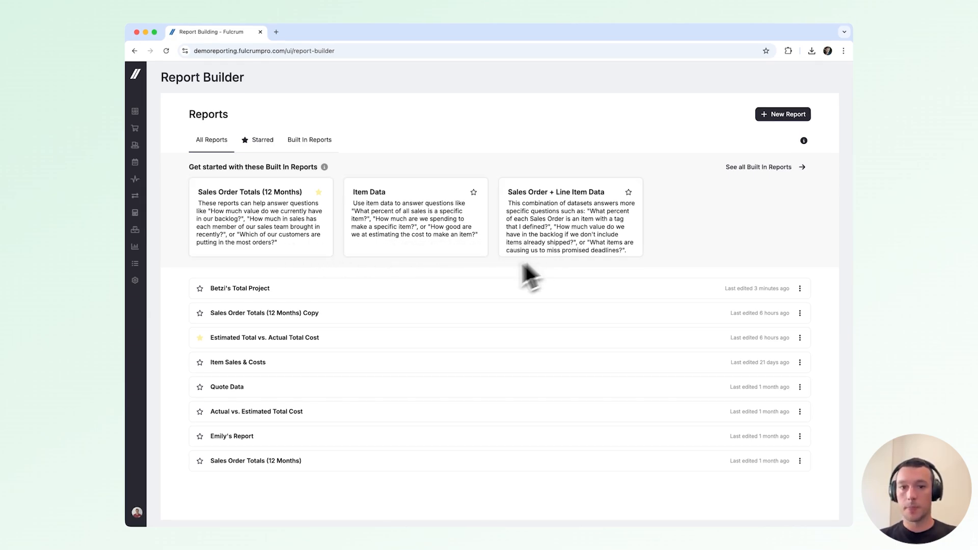
# Explore the built-in Sales Order Totals (12 Months) report and create a new report from it
pyautogui.click(249, 192)
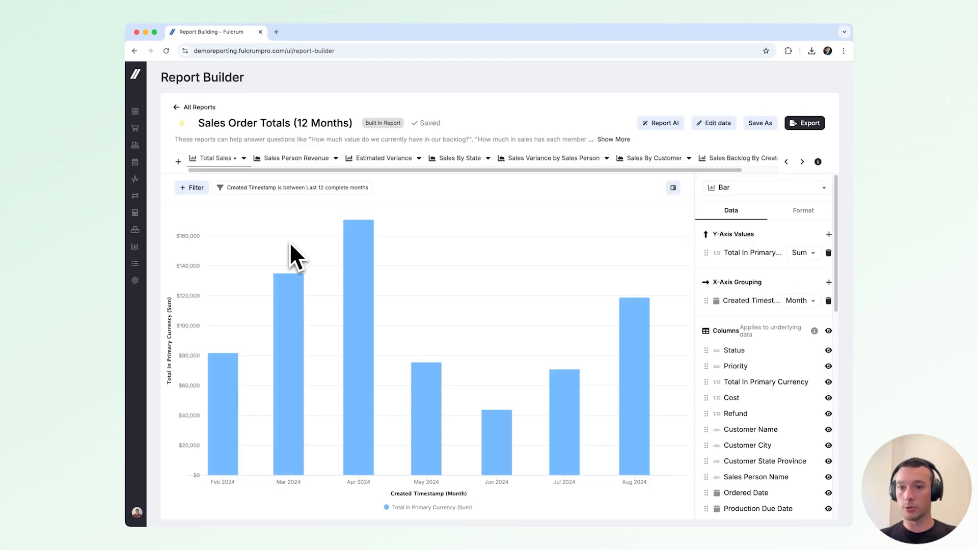
pyautogui.moveTo(359, 244)
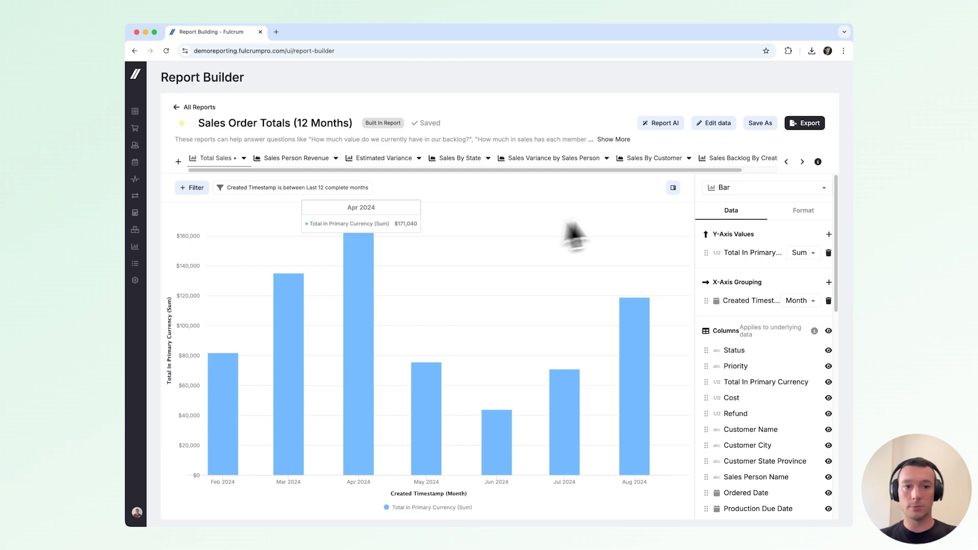
pyautogui.click(766, 187)
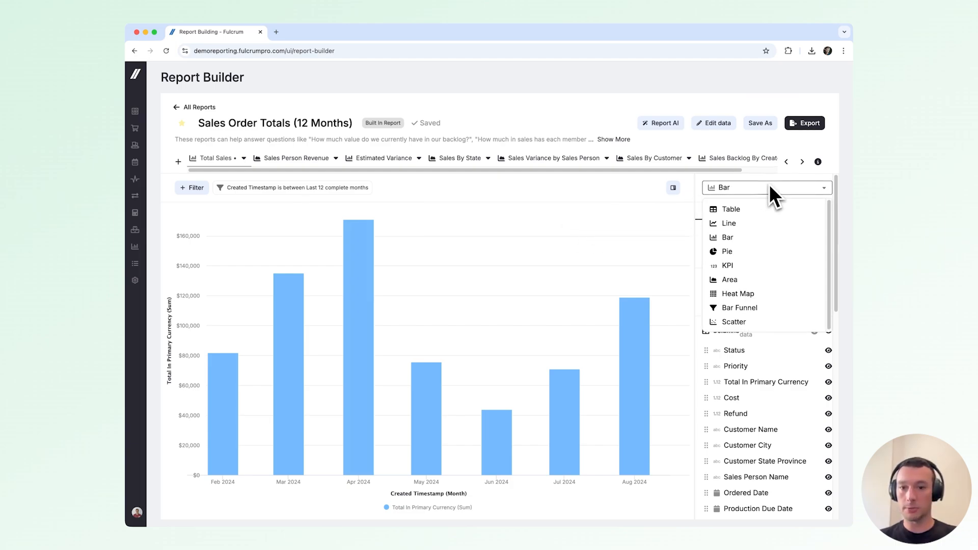
pyautogui.click(759, 122)
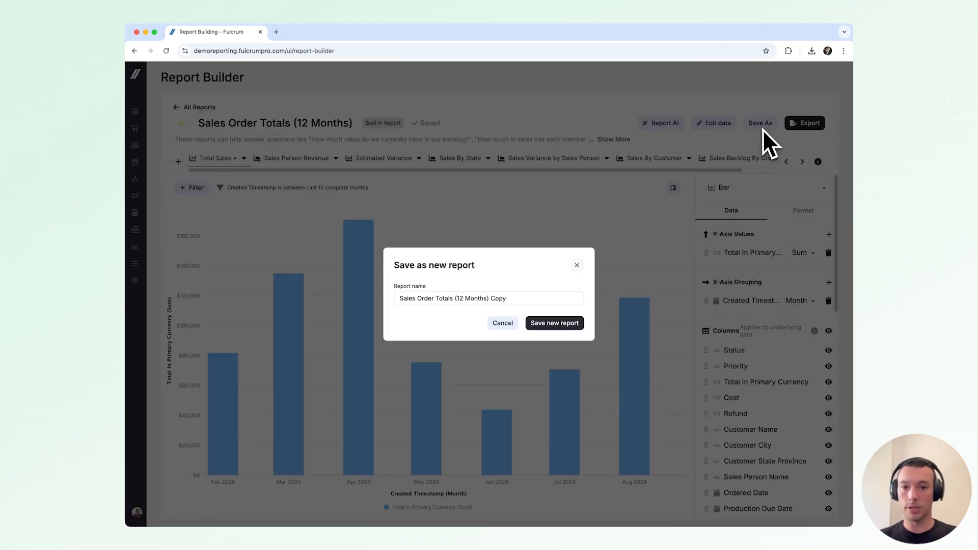
pyautogui.click(502, 322)
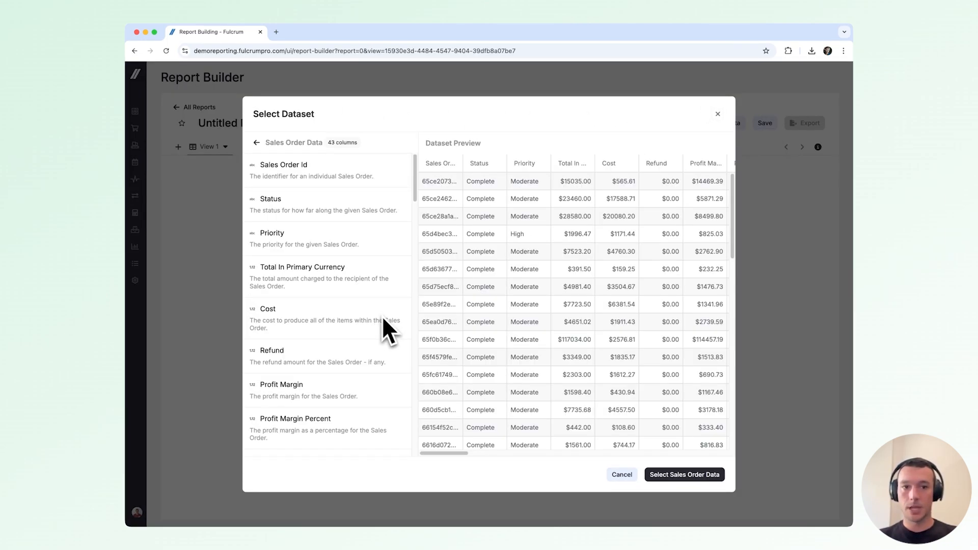
# Use Sales Order Data as the new report's dataset and launch Report AI
pyautogui.click(684, 475)
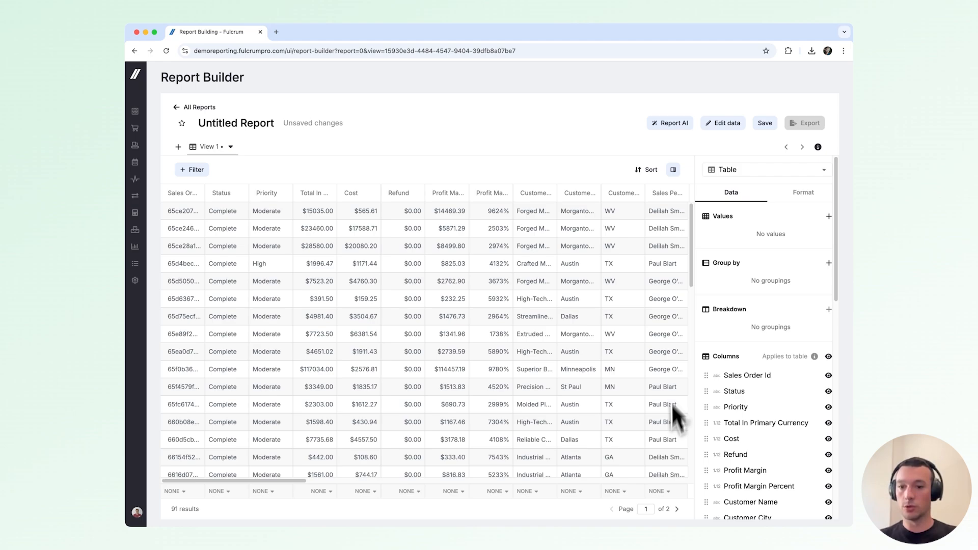
pyautogui.click(669, 123)
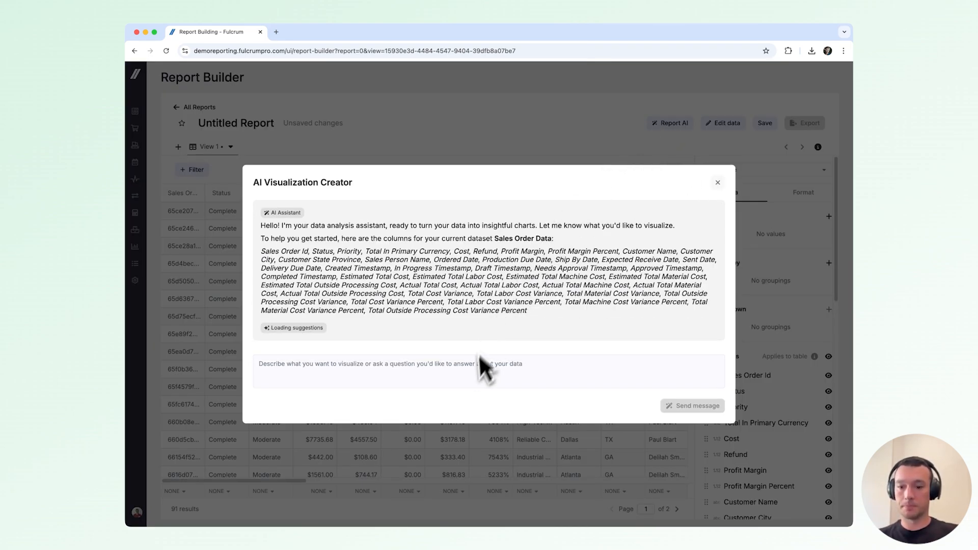
# Ask the AI 'Who is my best customer?', answer 'Total Sales', and create the proposed per-customer bar chart
pyautogui.write('Who is my')
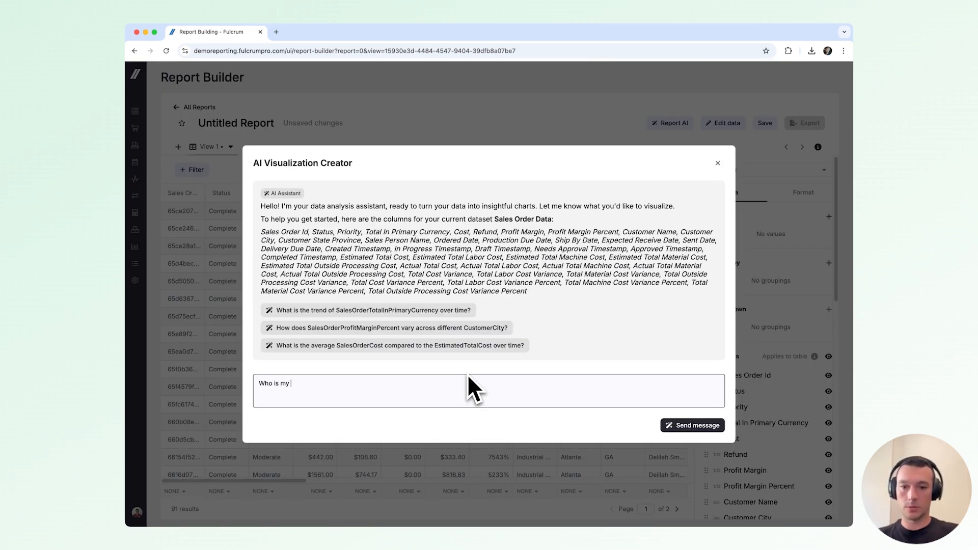
pyautogui.click(692, 425)
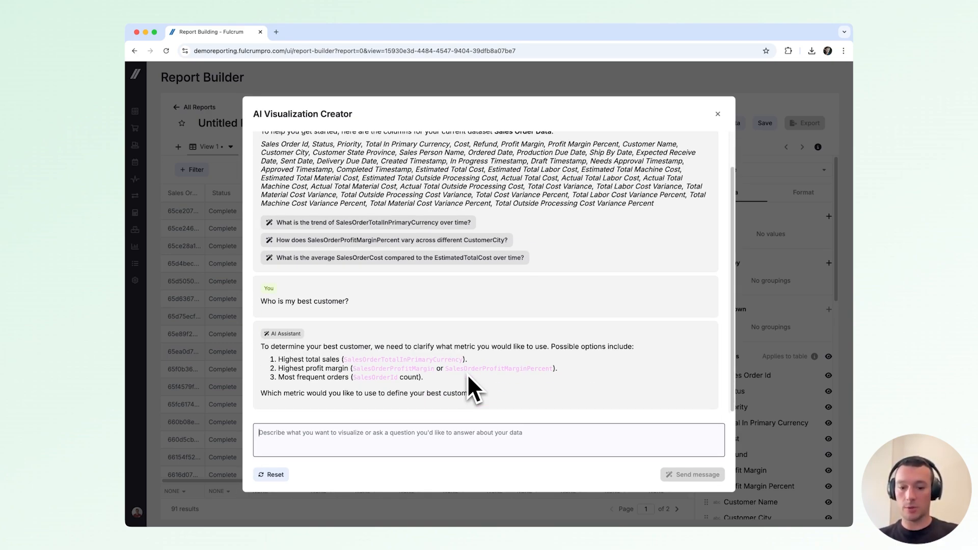
pyautogui.write('Total Sales')
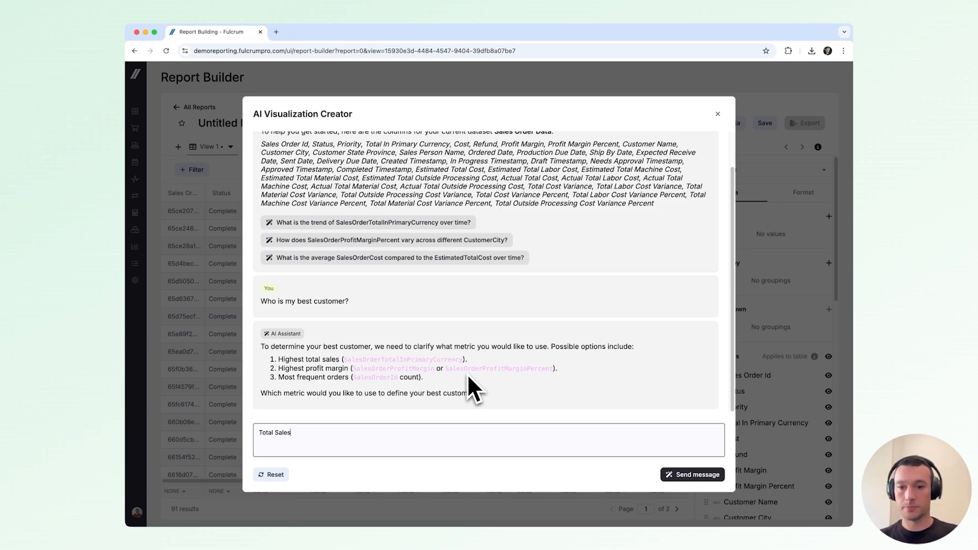
pyautogui.click(692, 474)
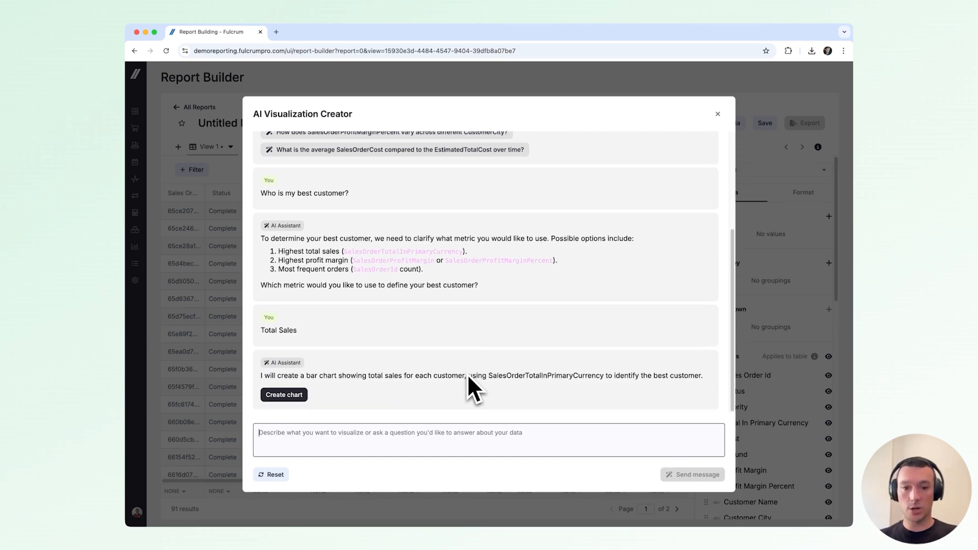
pyautogui.click(284, 394)
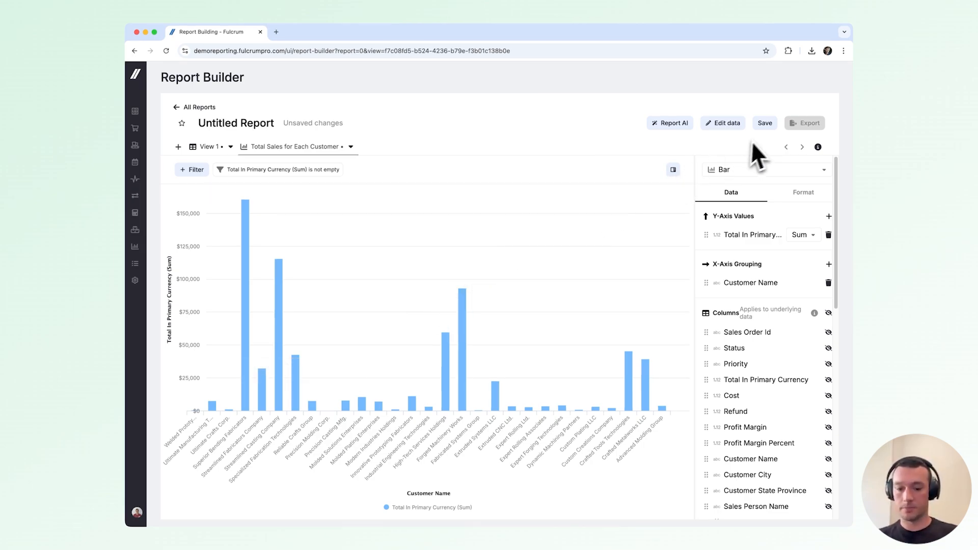
# Save the report as 'Dan's Report'
pyautogui.click(763, 123)
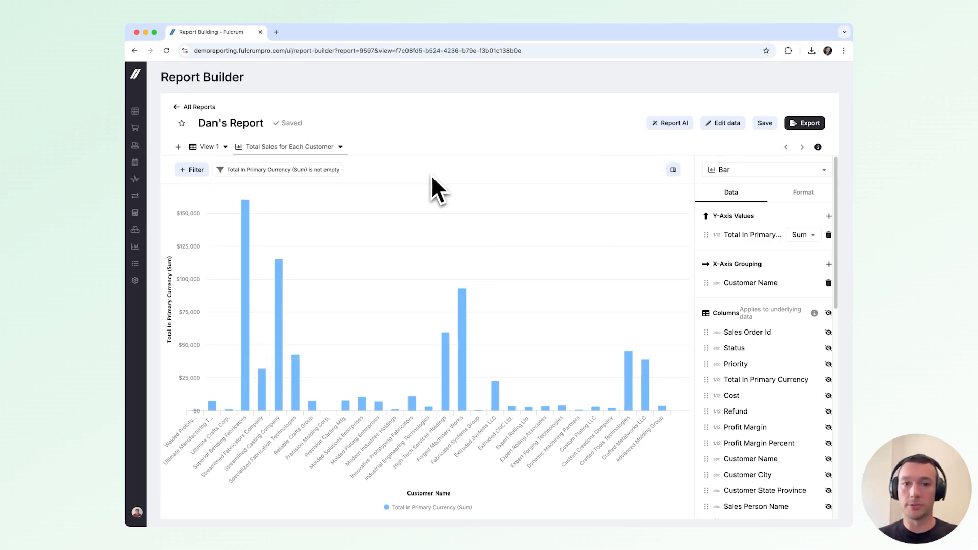